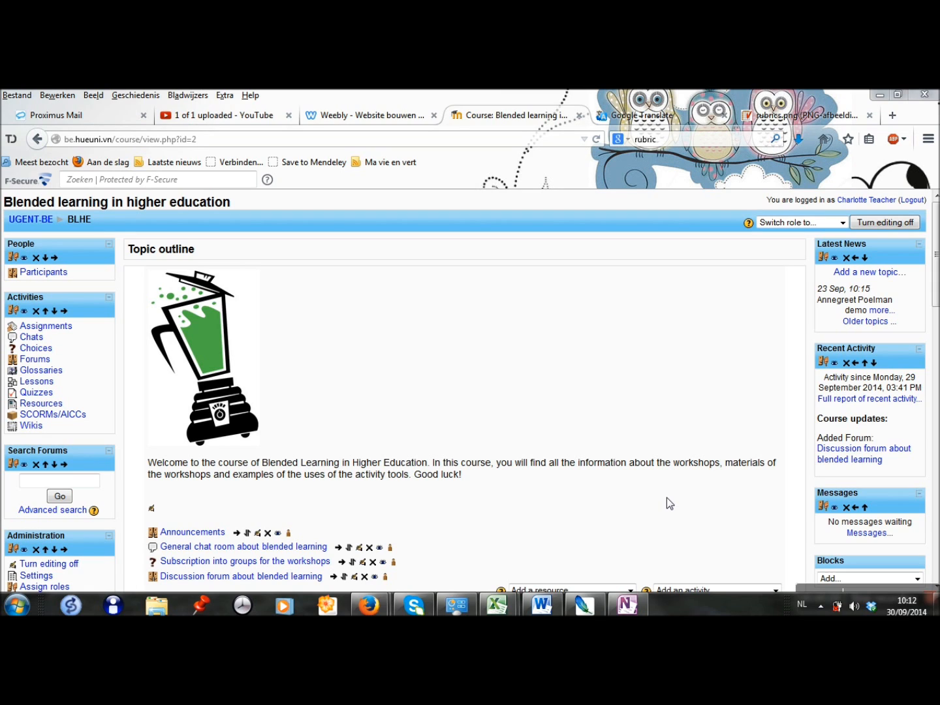
mouse_move(582, 481)
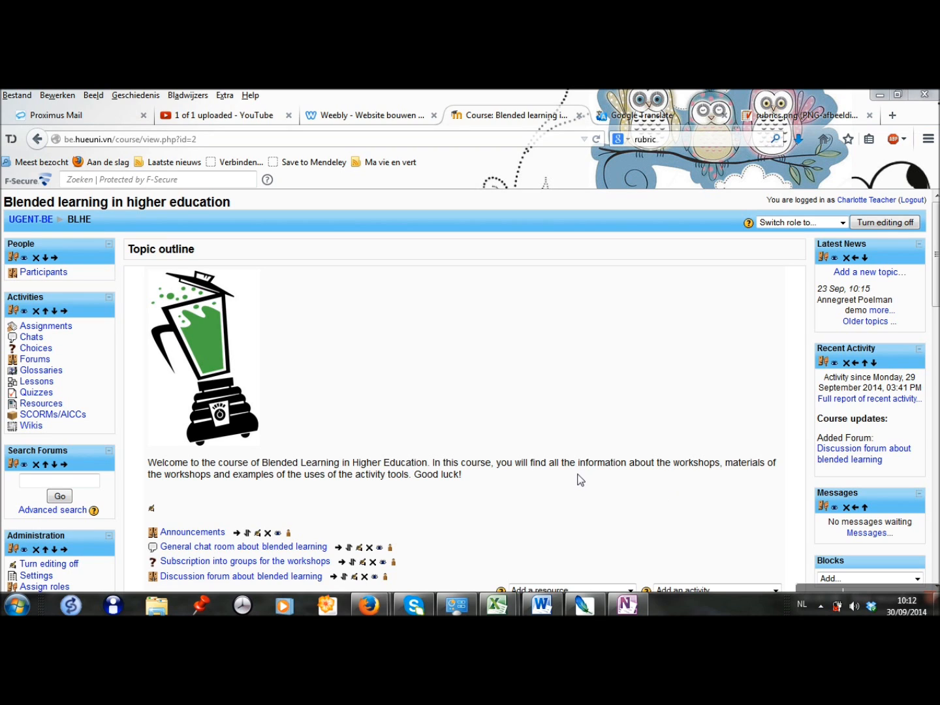
mouse_move(240, 575)
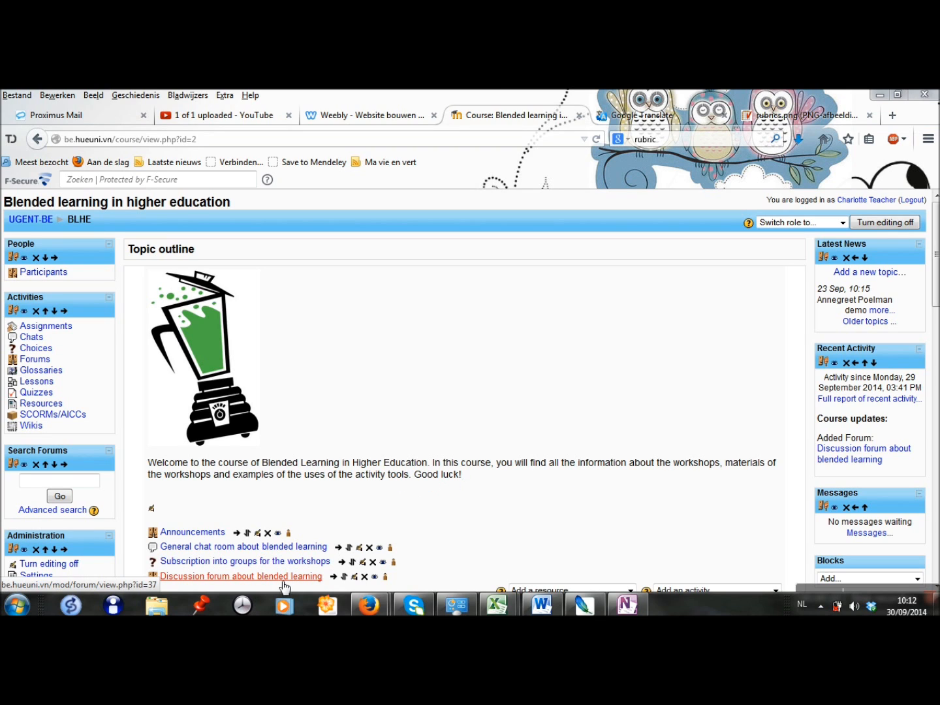
Start a new discussion topic in the 'Discussion forum about blended learning'
left_click(240, 576)
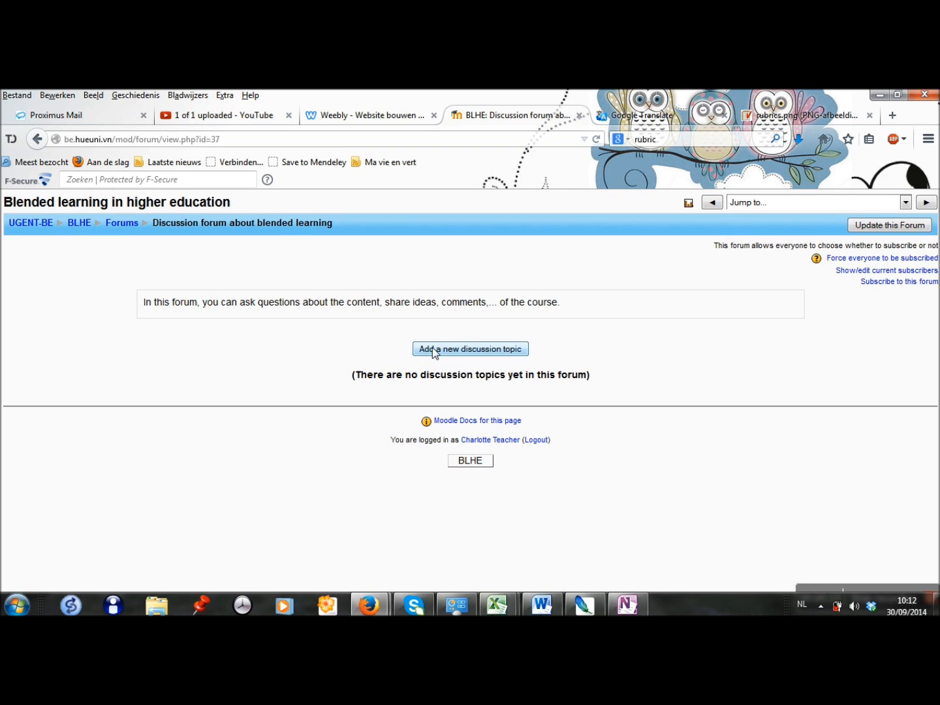
left_click(470, 349)
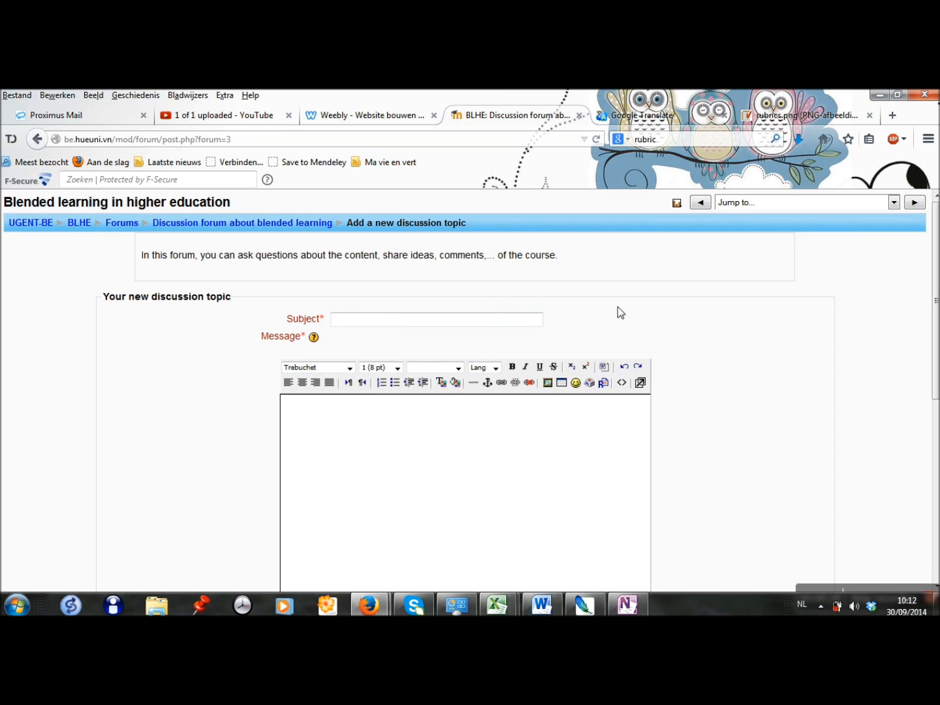
Enter subject 'use of wiki in education' and a message asking about wikis' added value and teachers' experiences
type("use of wiki in education")
type("How do")
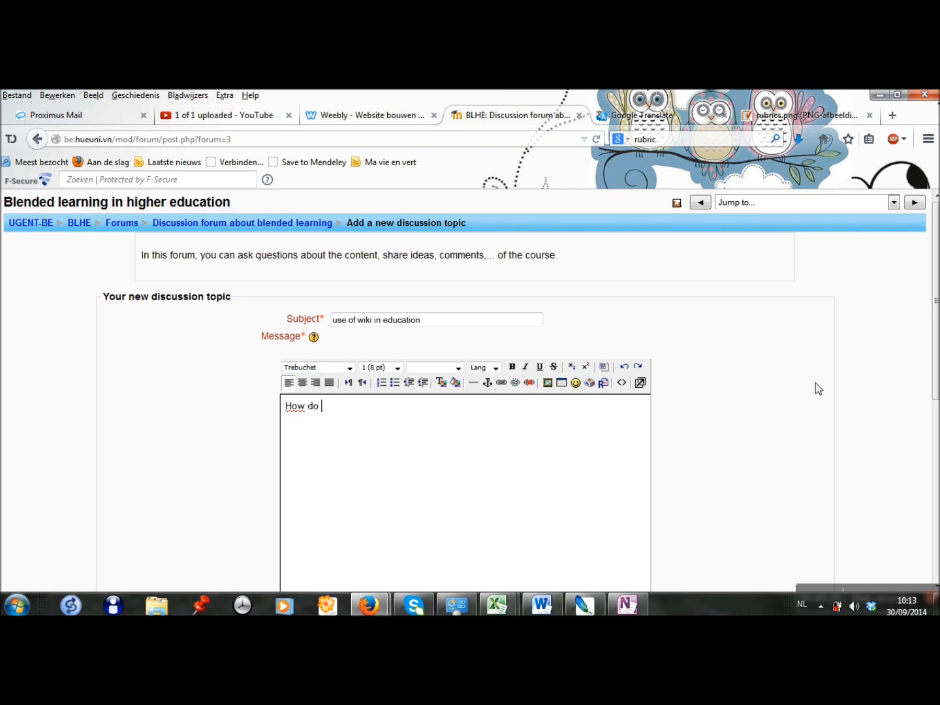
type("you think wikis can be an added value i")
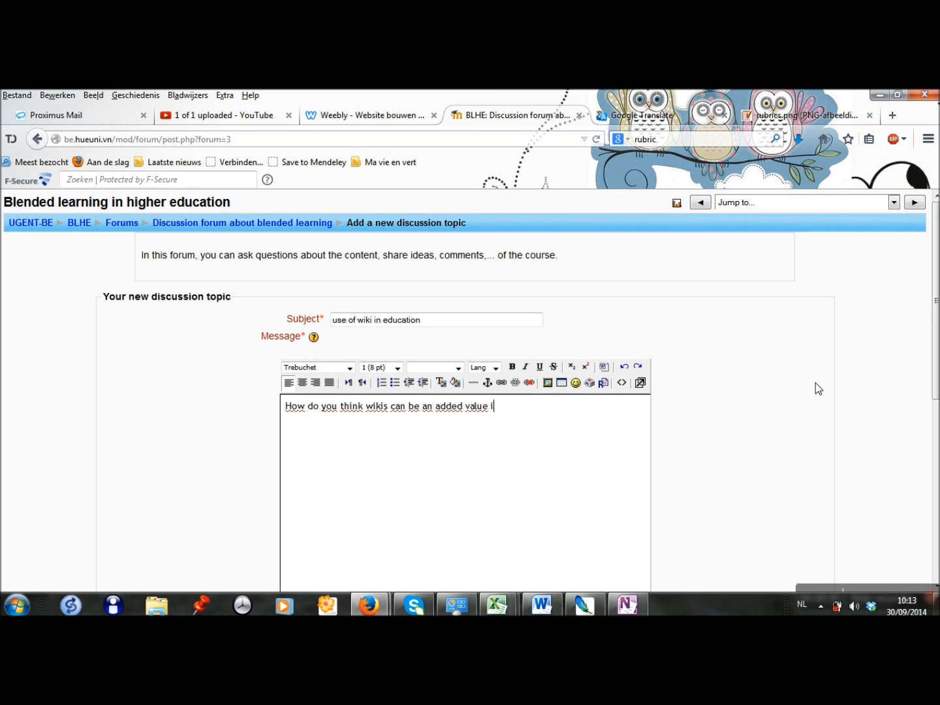
type("n (language) education? Have")
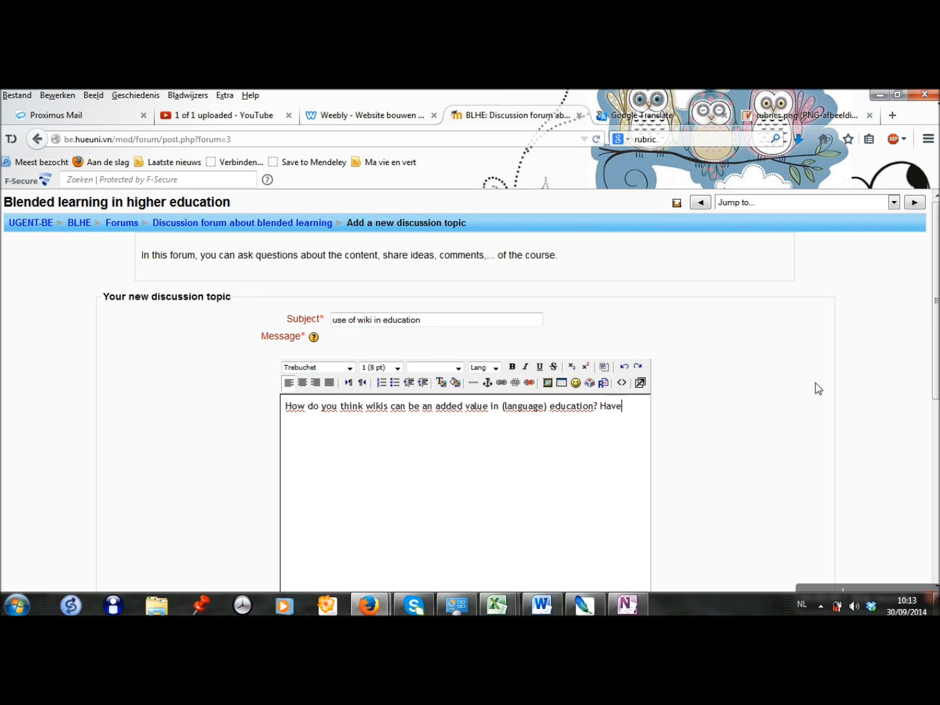
type("you ever worked with wikis in yo")
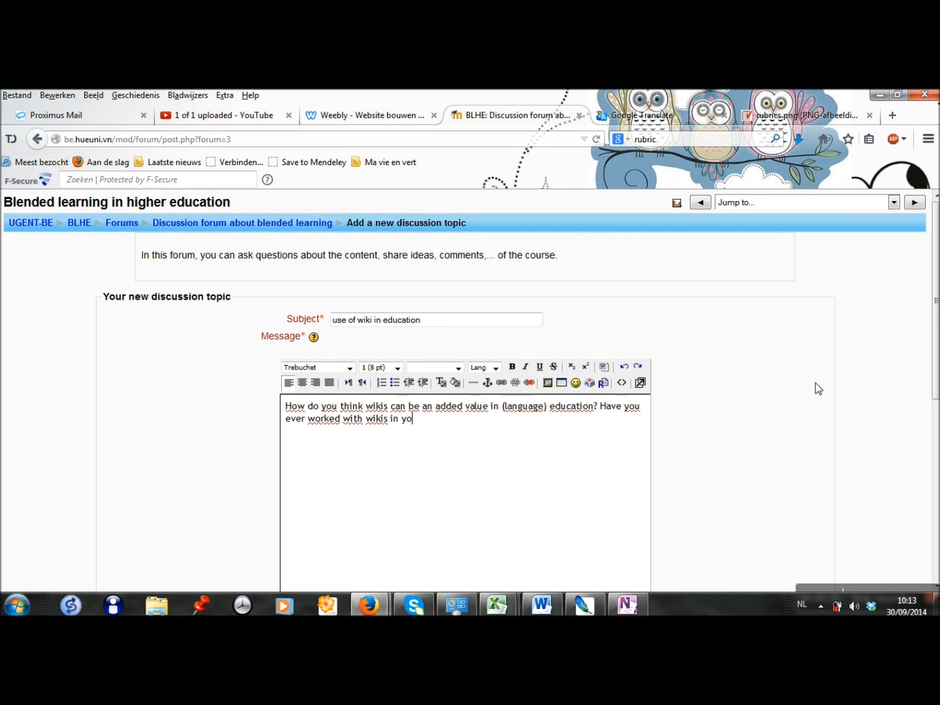
type("ur teaching practice? Share")
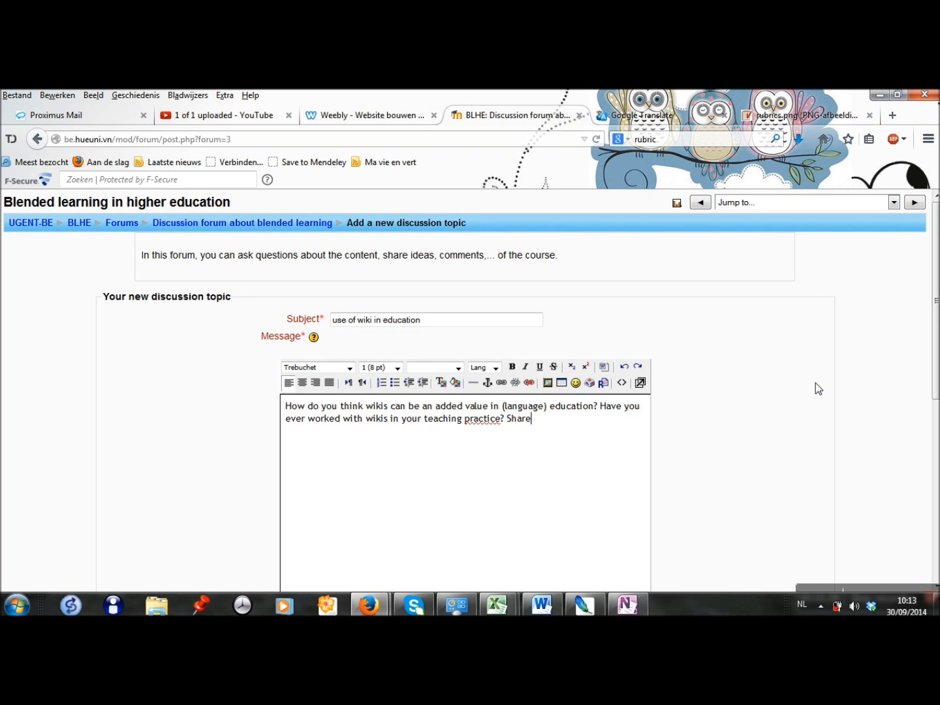
type("your experiences!")
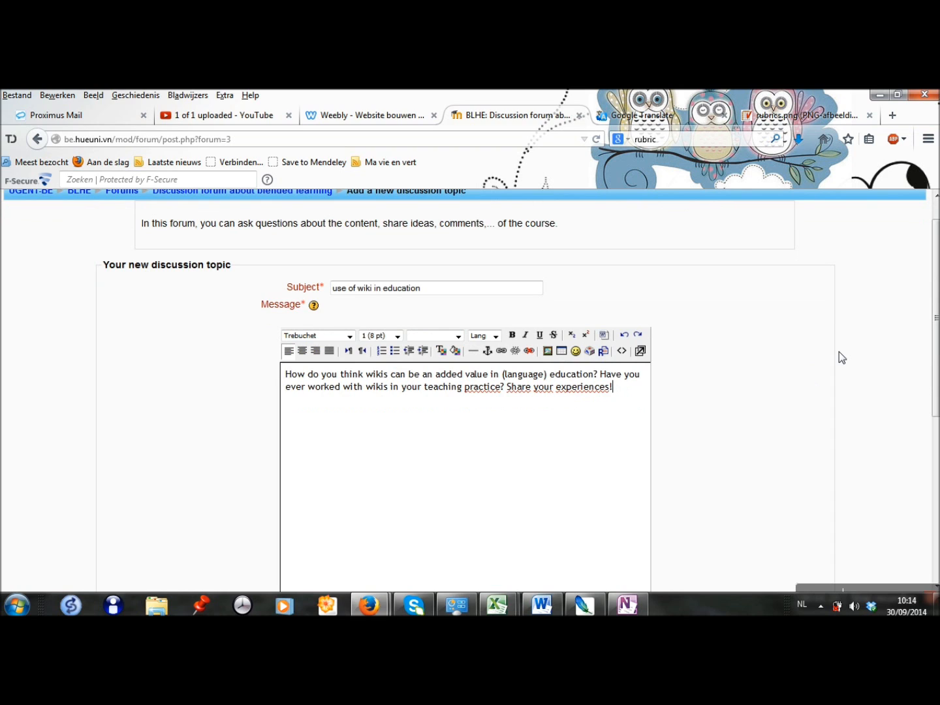
mouse_move(932, 332)
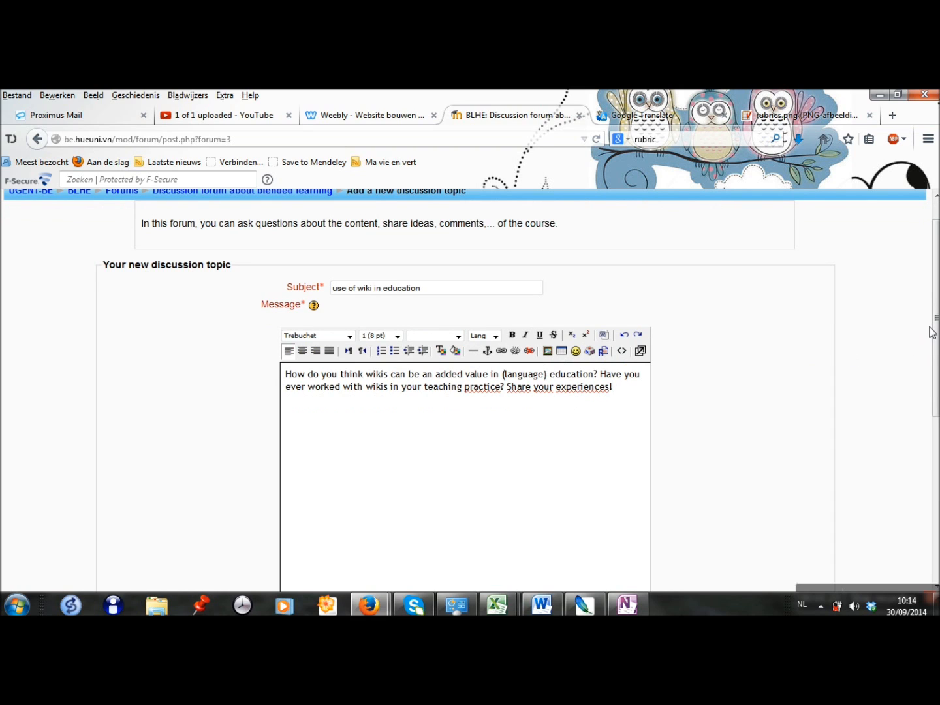
Set Subscription to 'I don't want email copies of posts to this forum'
scroll("down", 3)
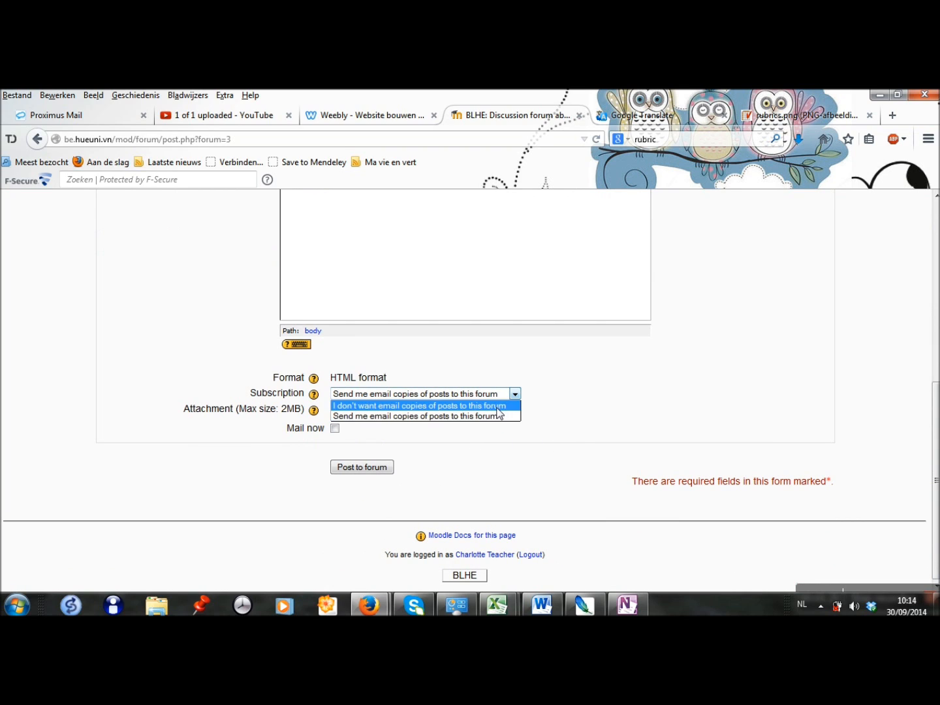
left_click(420, 405)
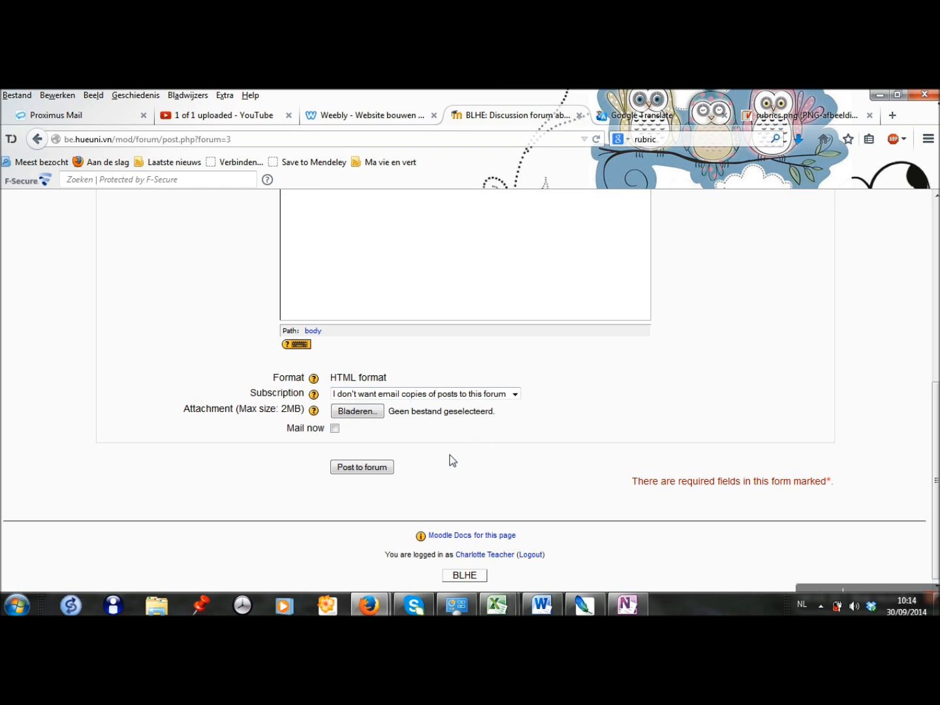
mouse_move(362, 425)
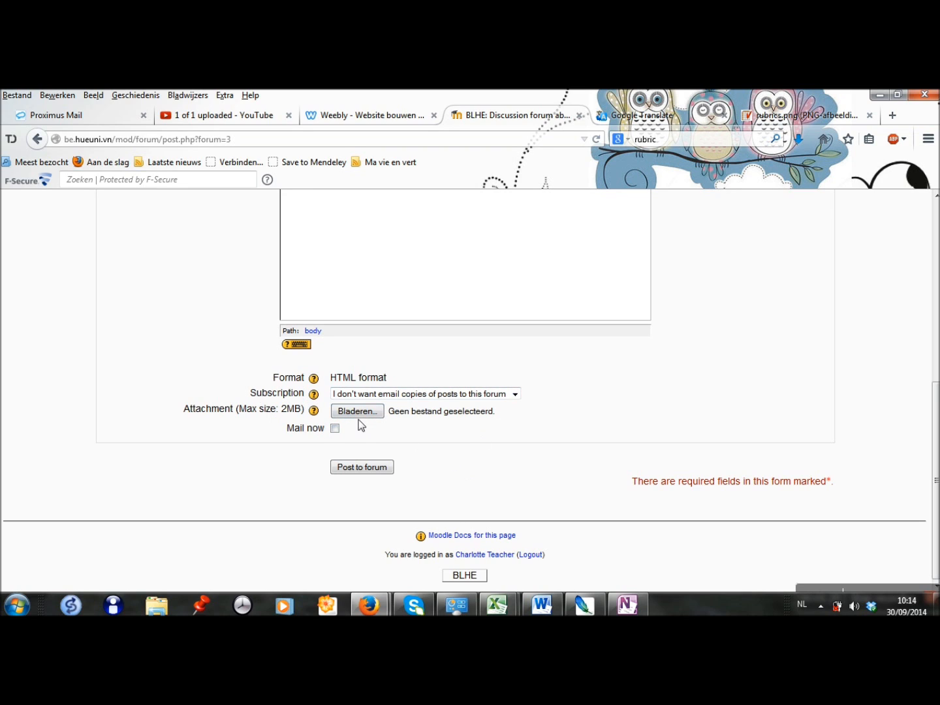
mouse_move(362, 436)
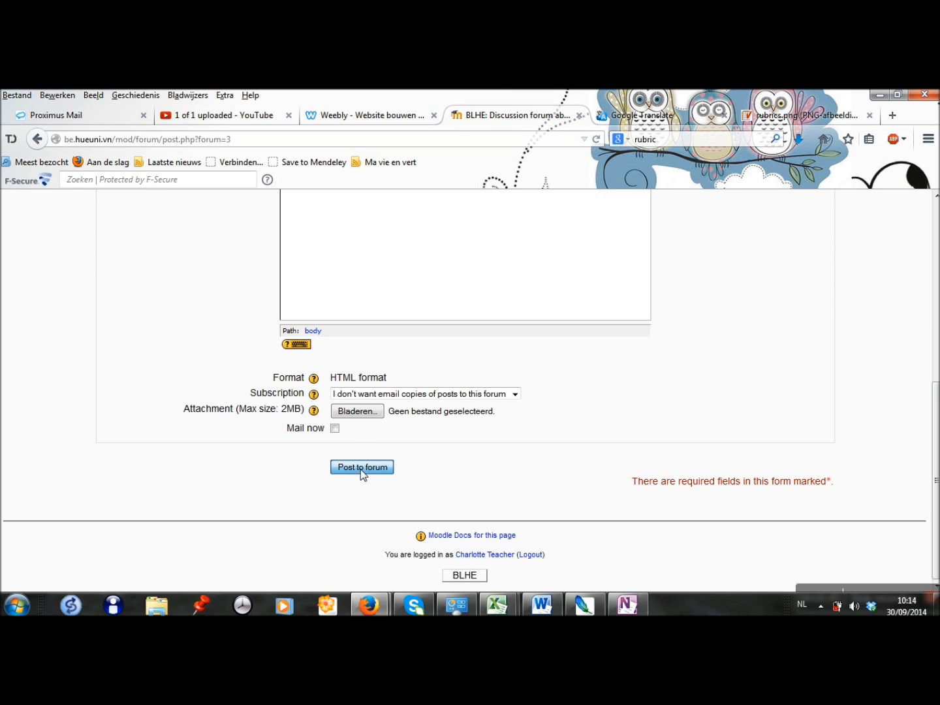
Post the topic to the forum and continue back to the discussion list
left_click(362, 467)
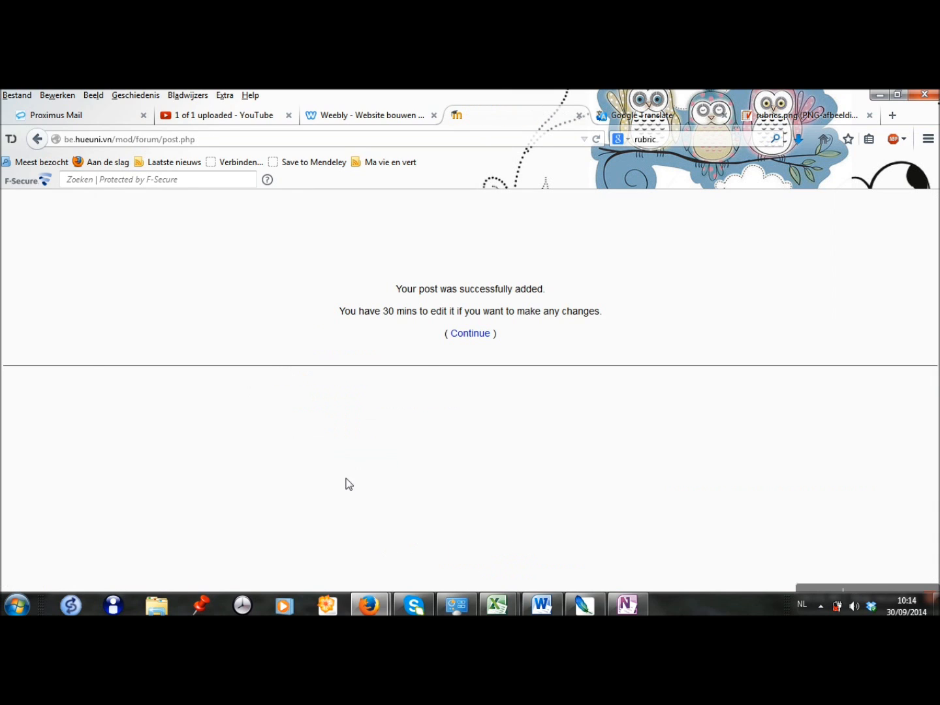
left_click(470, 333)
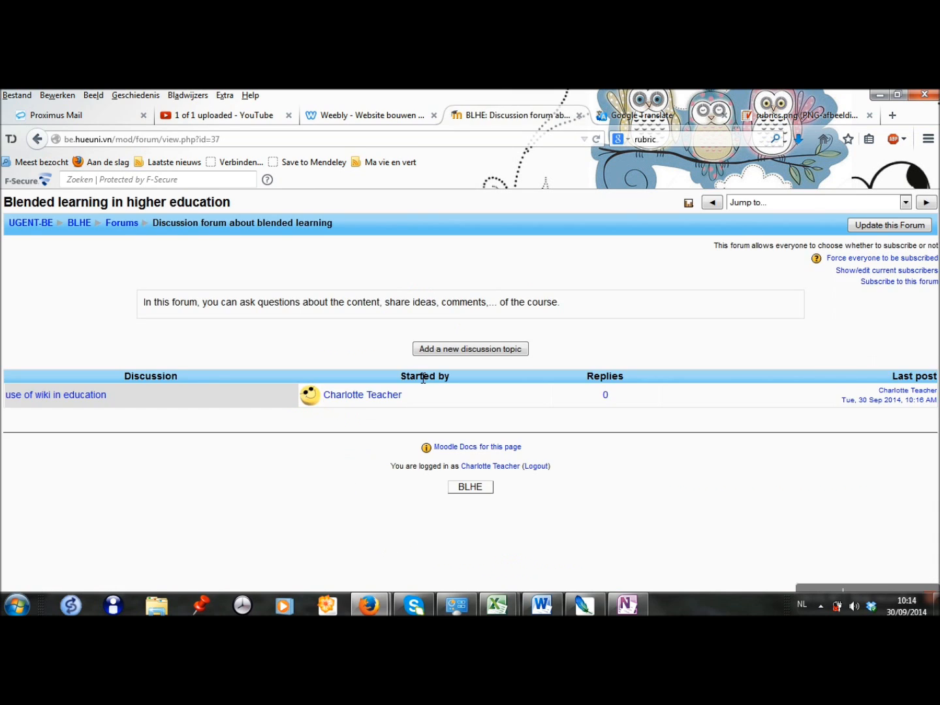
mouse_move(273, 377)
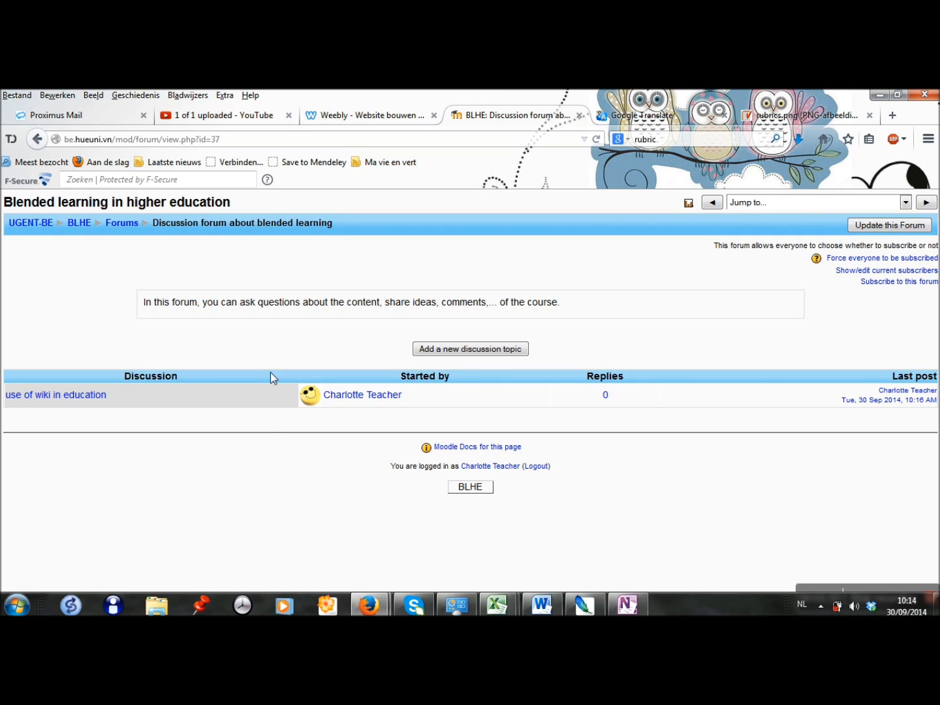
mouse_move(168, 430)
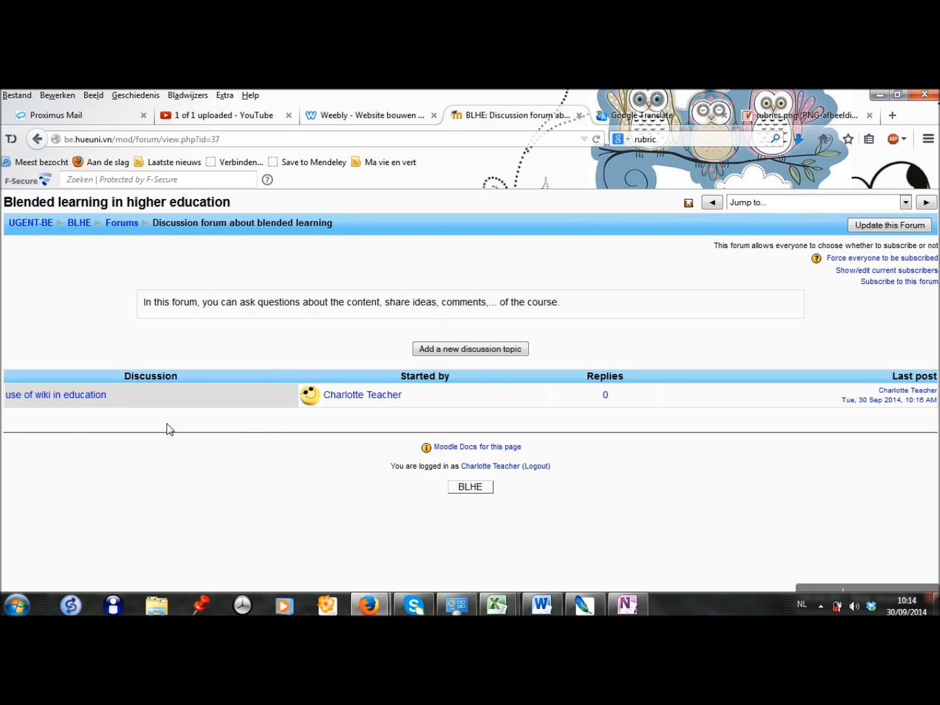
mouse_move(72, 376)
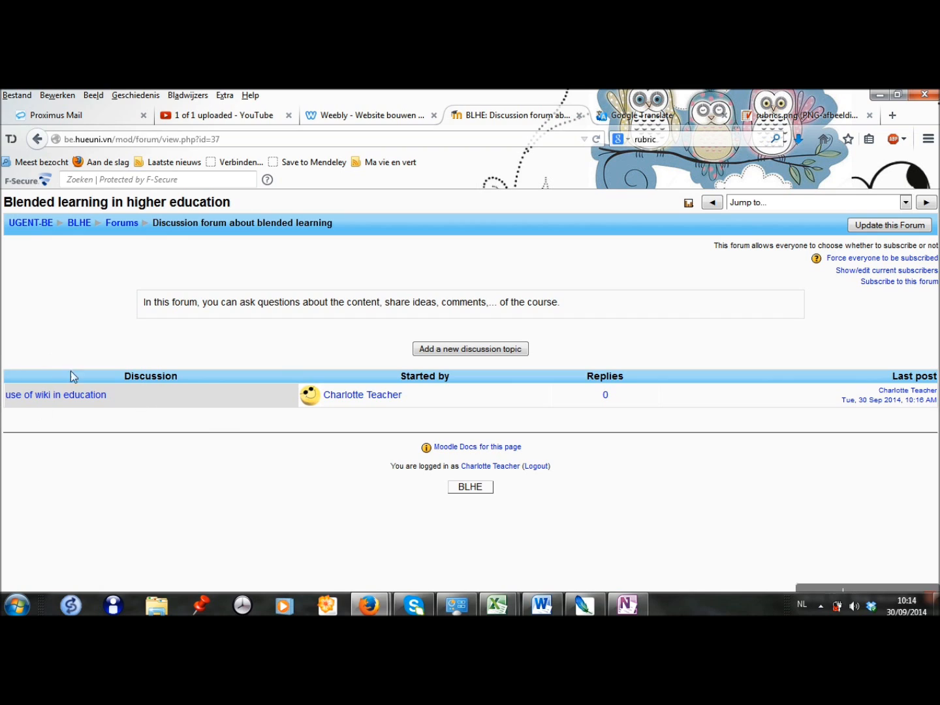
mouse_move(274, 389)
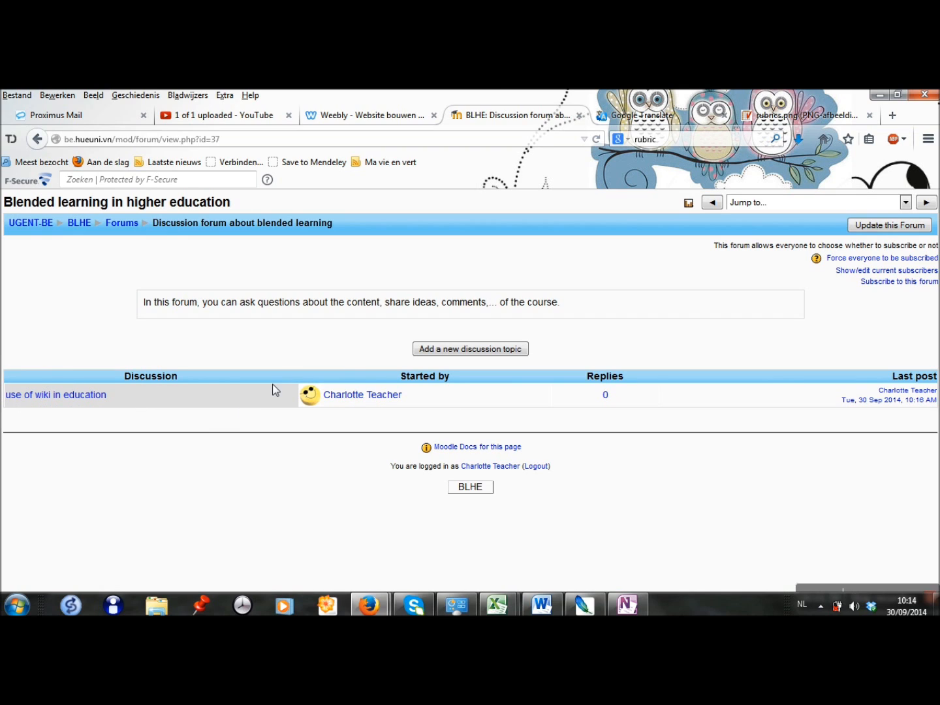
mouse_move(587, 367)
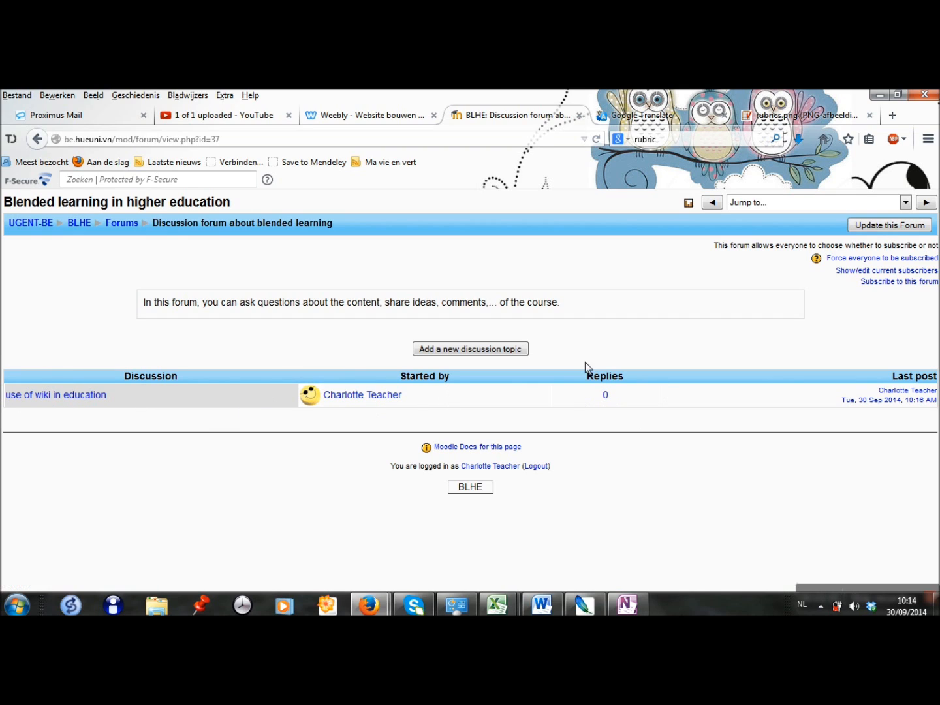
mouse_move(545, 410)
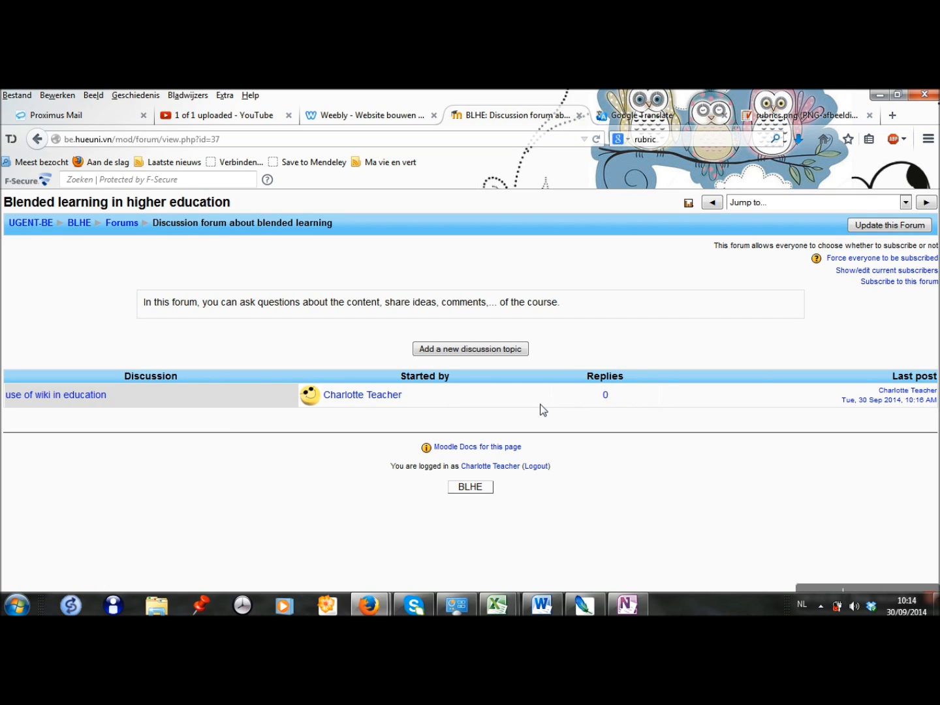
mouse_move(96, 418)
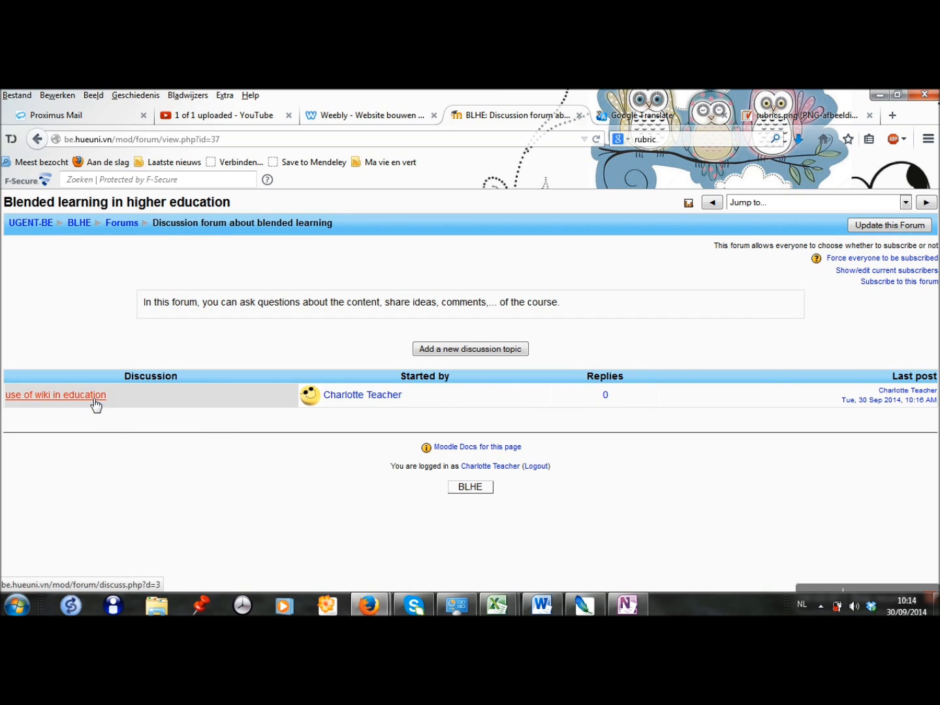
Reply to Charlotte Teacher's opening post in the 'use of wiki in education' discussion
left_click(55, 395)
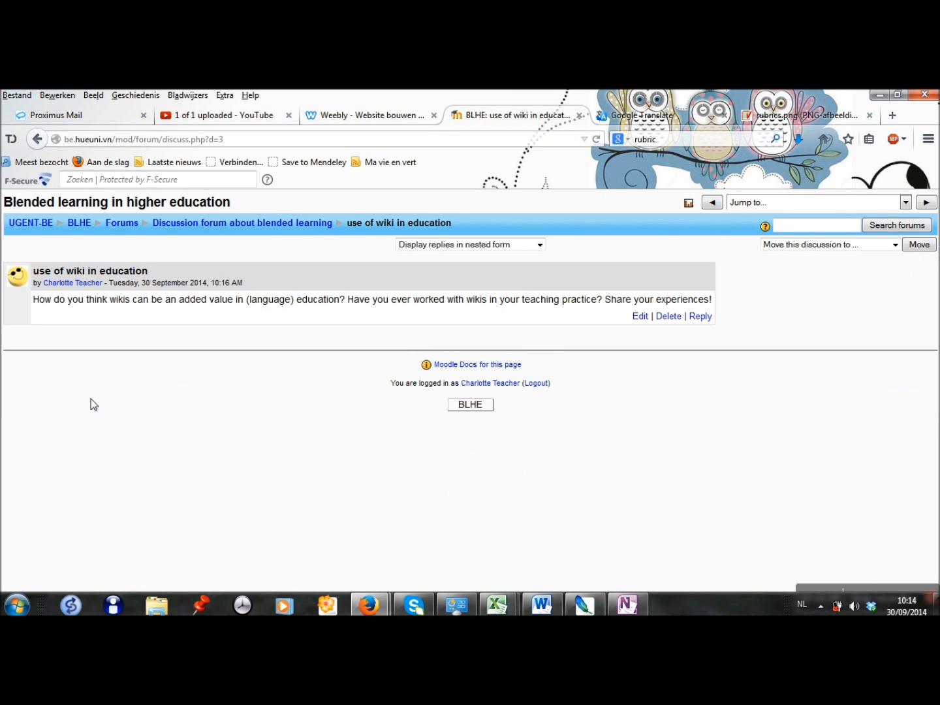
mouse_move(333, 337)
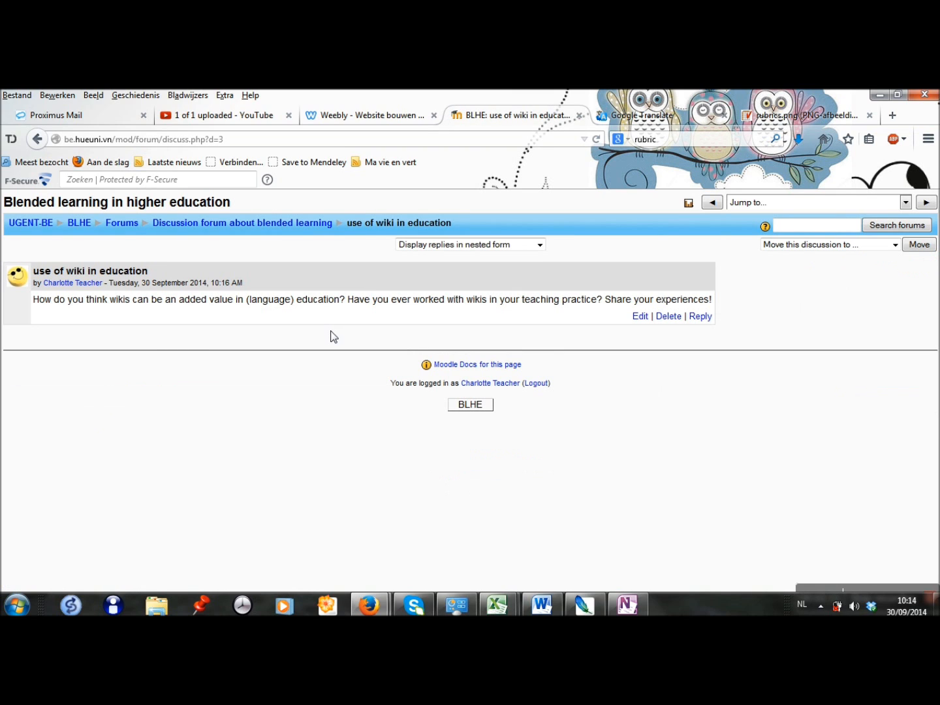
mouse_move(700, 316)
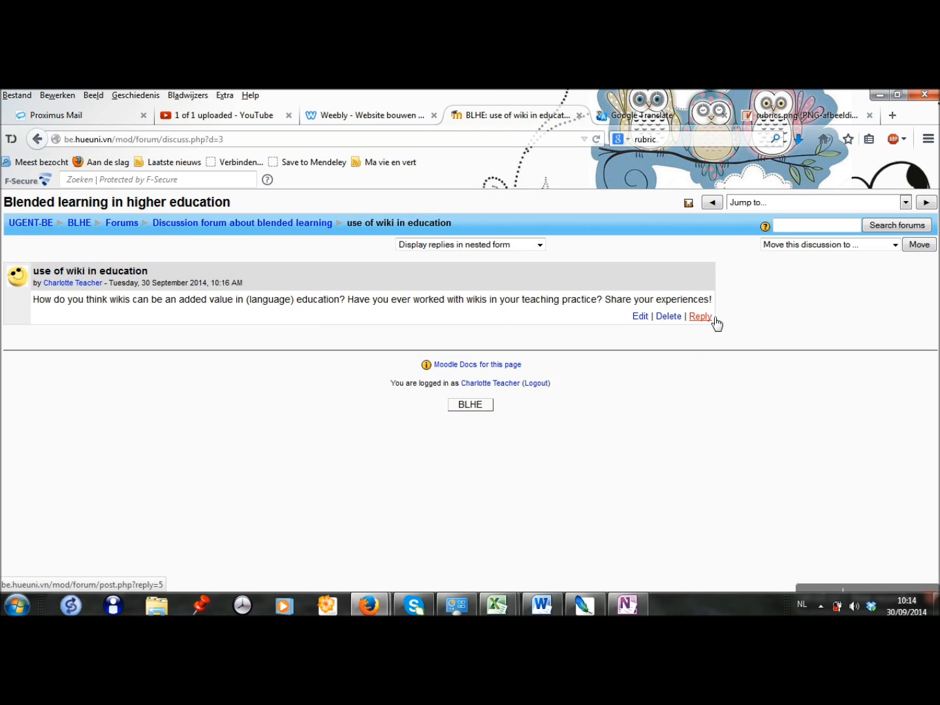
left_click(700, 316)
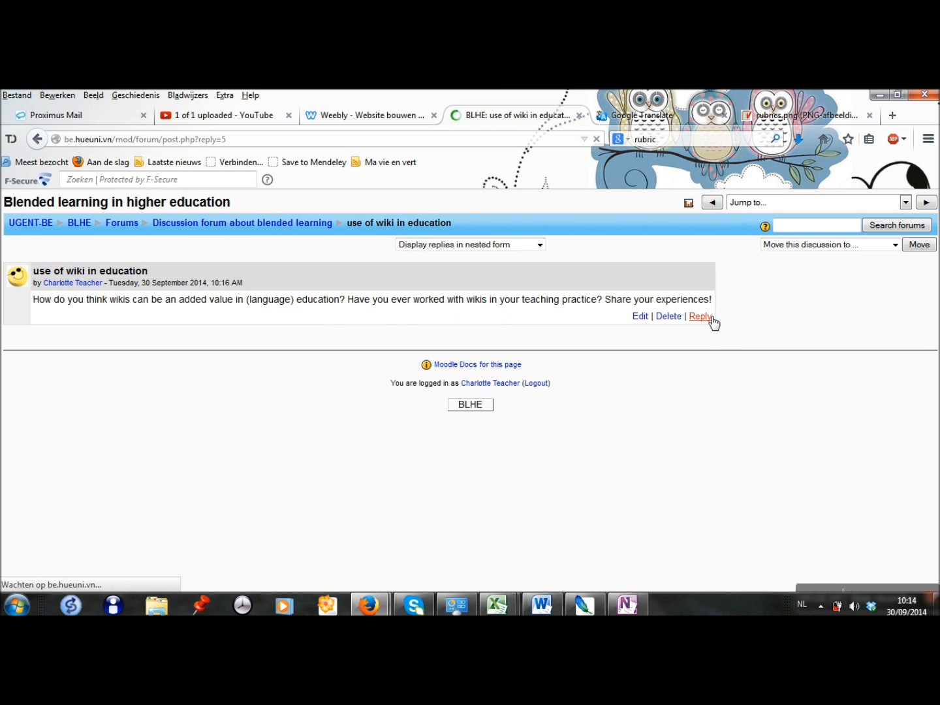